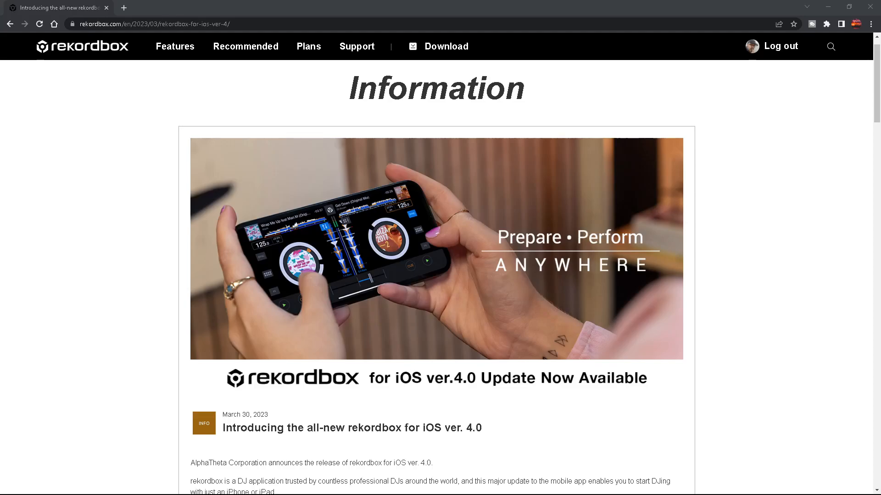
{"action": "mouse_move", "coordinate": [99, 340]}
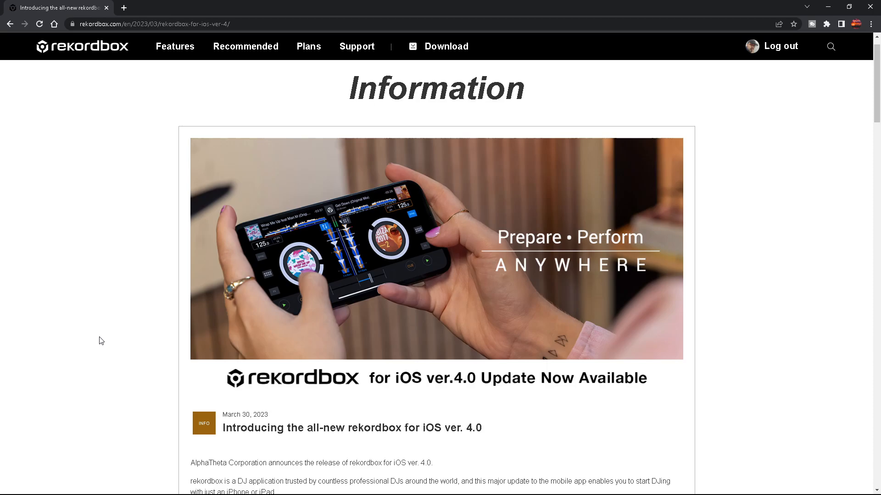
{"action": "scroll", "scroll_direction": "down", "scroll_amount": 3}
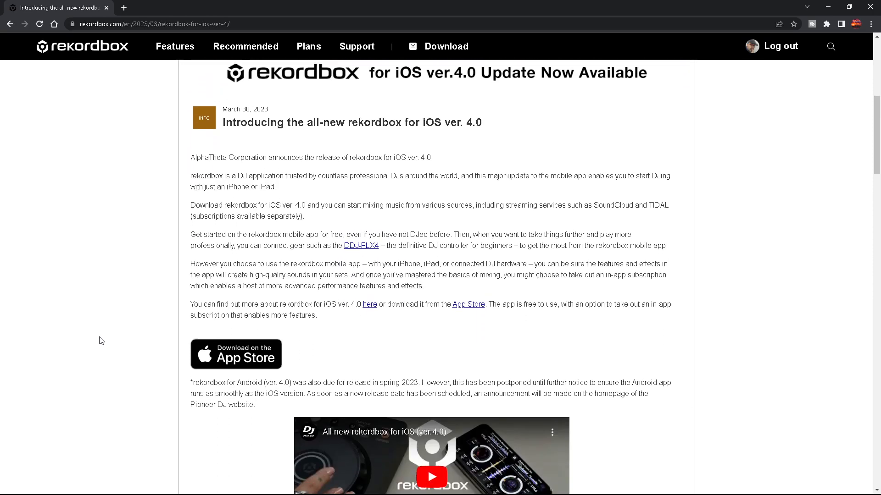
{"action": "scroll", "scroll_direction": "down", "scroll_amount": 3}
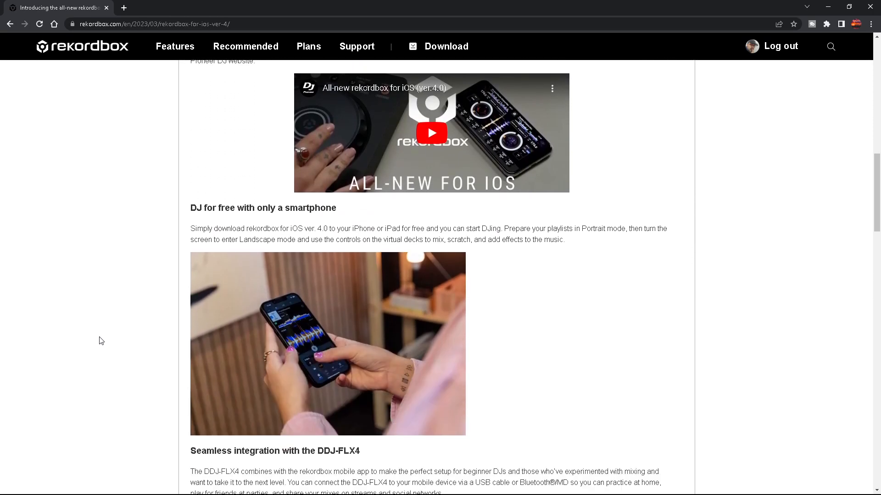
{"action": "scroll", "scroll_direction": "down", "scroll_amount": 3}
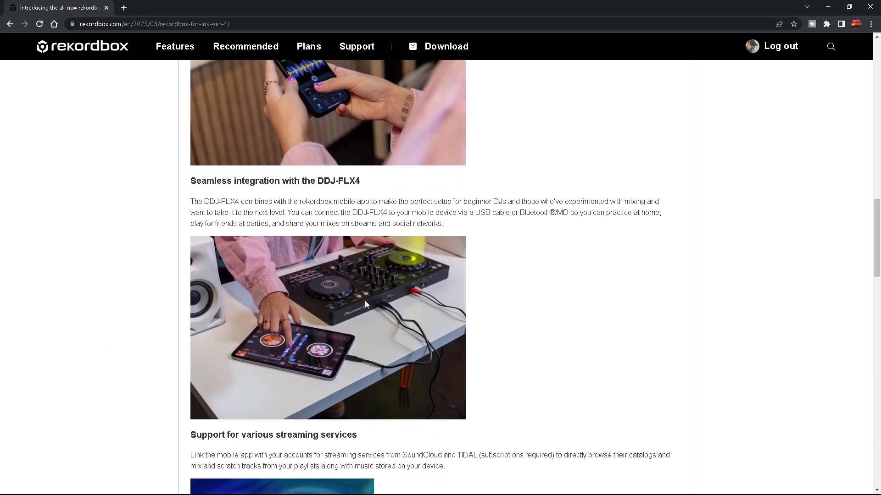
{"action": "mouse_move", "coordinate": [439, 300]}
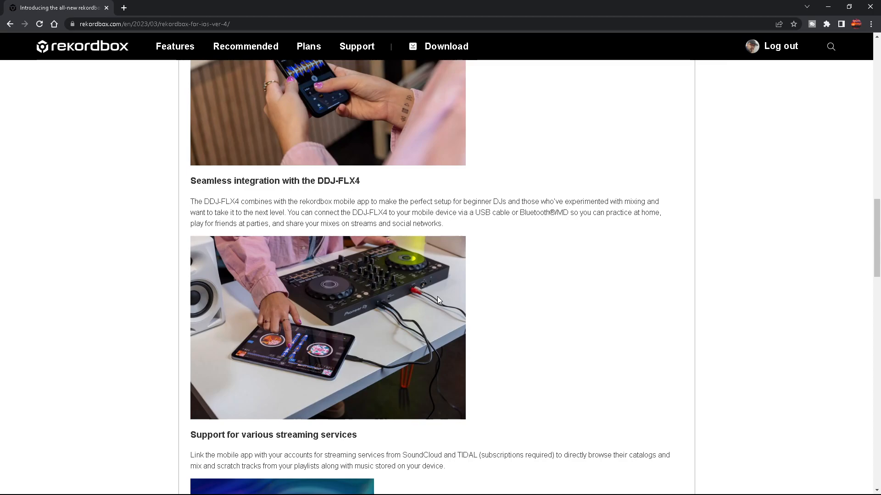
{"action": "mouse_move", "coordinate": [583, 328]}
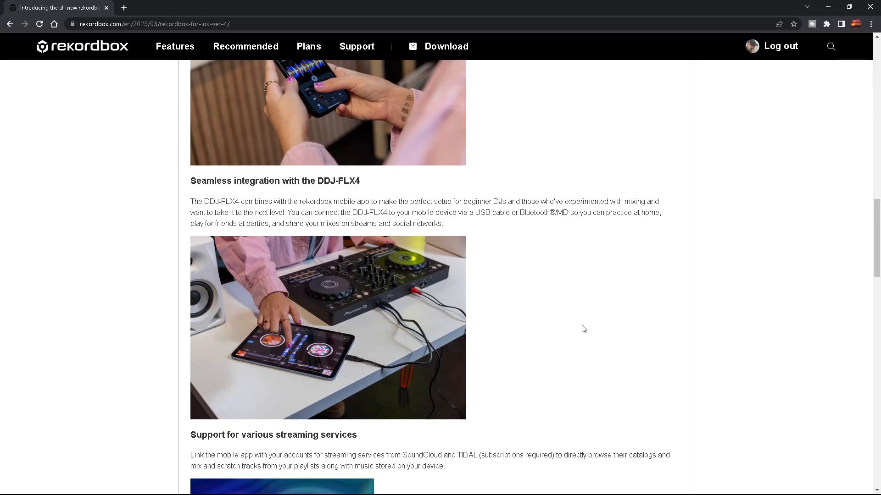
{"action": "scroll", "scroll_direction": "down", "scroll_amount": 3}
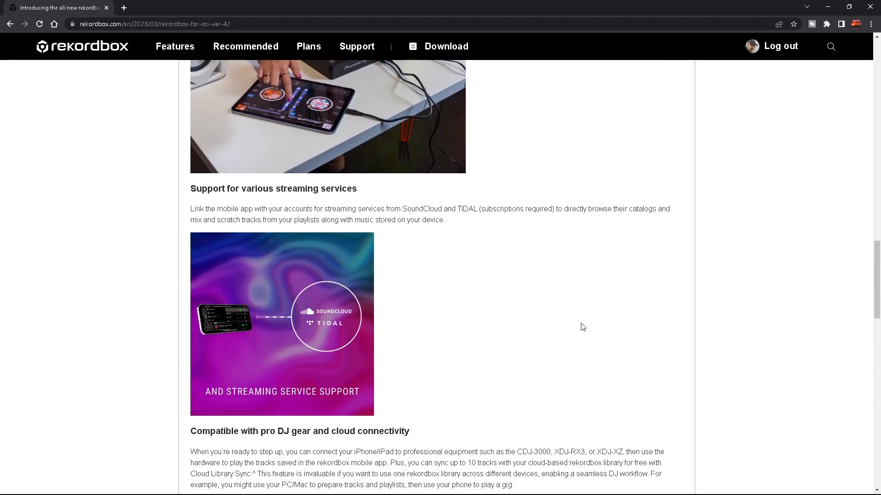
{"action": "mouse_move", "coordinate": [391, 311]}
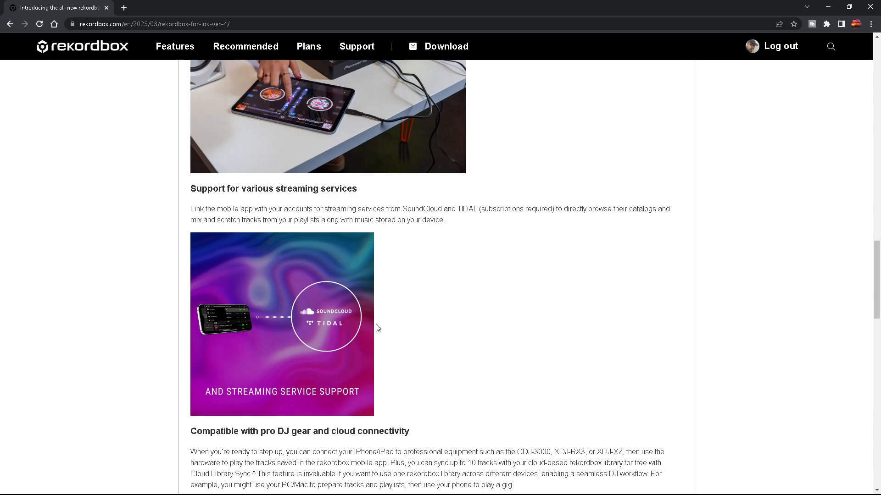
{"action": "mouse_move", "coordinate": [455, 328]}
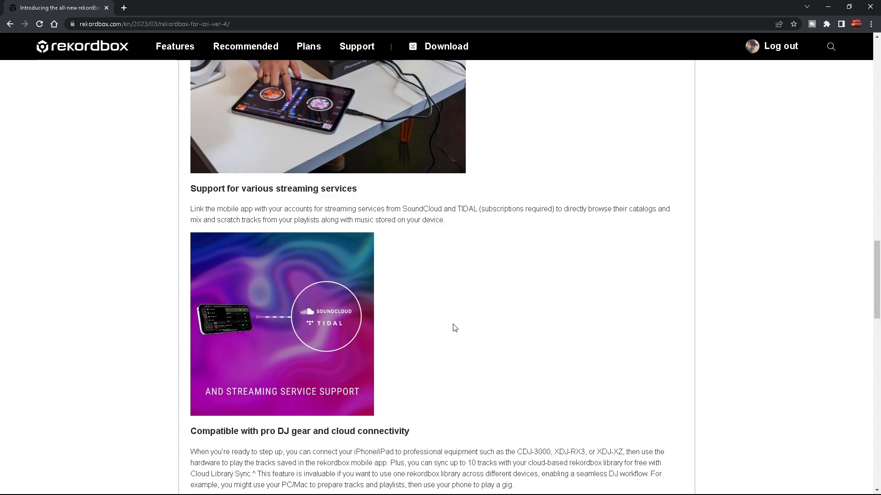
{"action": "scroll", "scroll_direction": "down", "scroll_amount": 3}
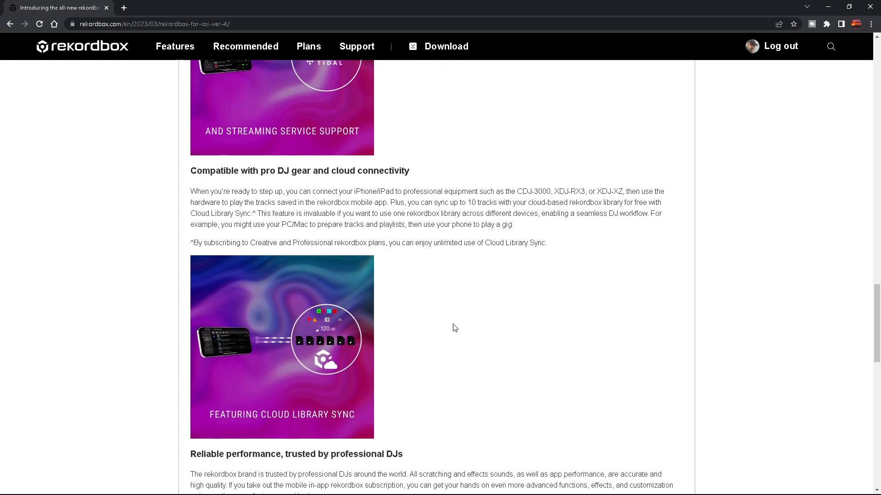
{"action": "mouse_move", "coordinate": [287, 227]}
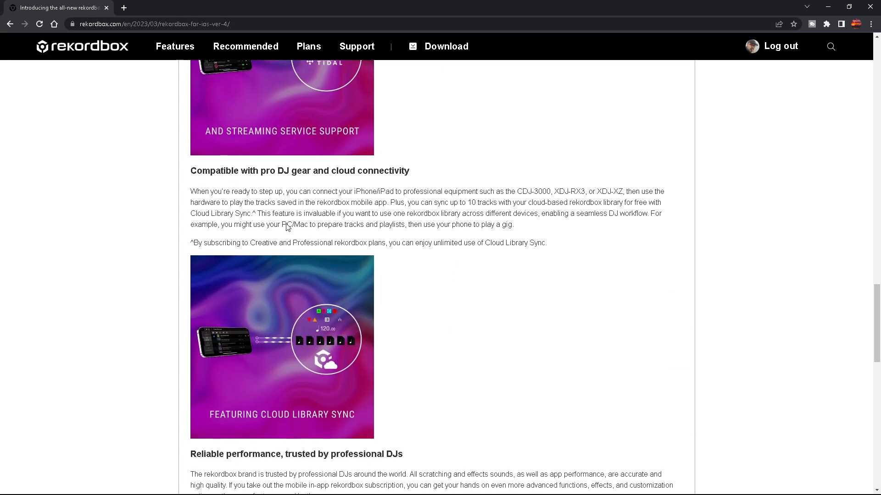
{"action": "mouse_move", "coordinate": [479, 162]}
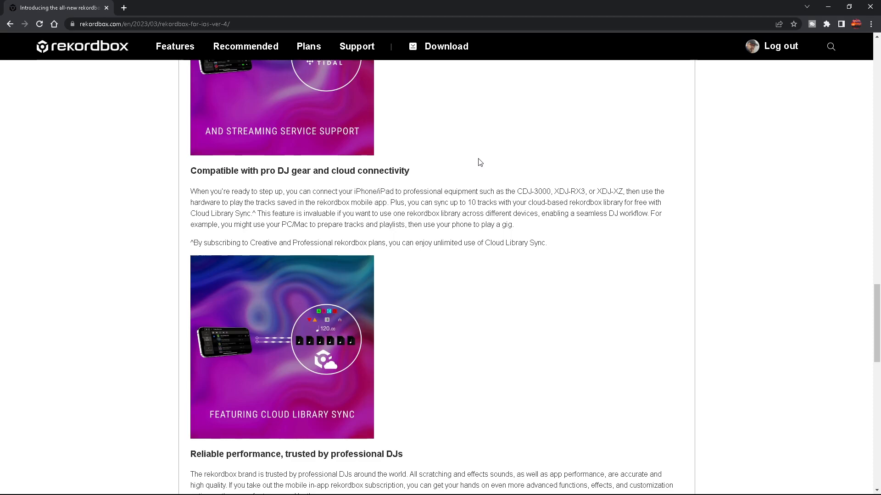
{"action": "scroll", "scroll_direction": "down", "scroll_amount": 3}
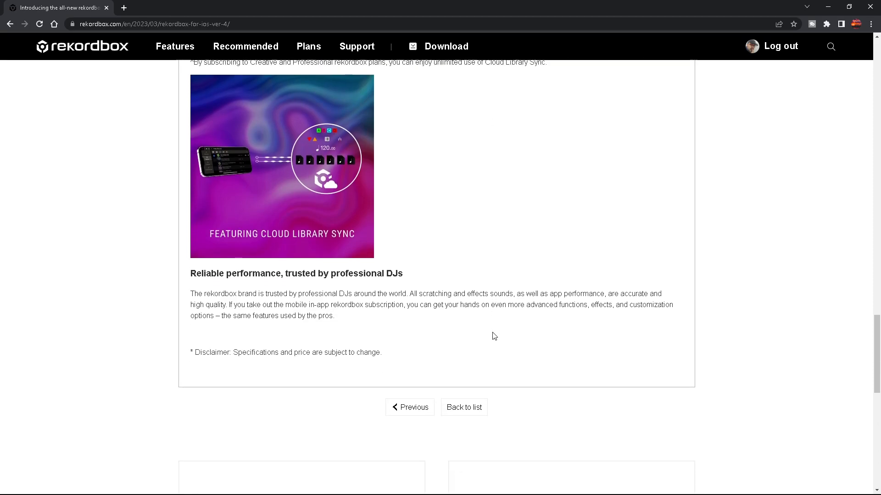
{"action": "scroll", "scroll_direction": "up", "scroll_amount": 3}
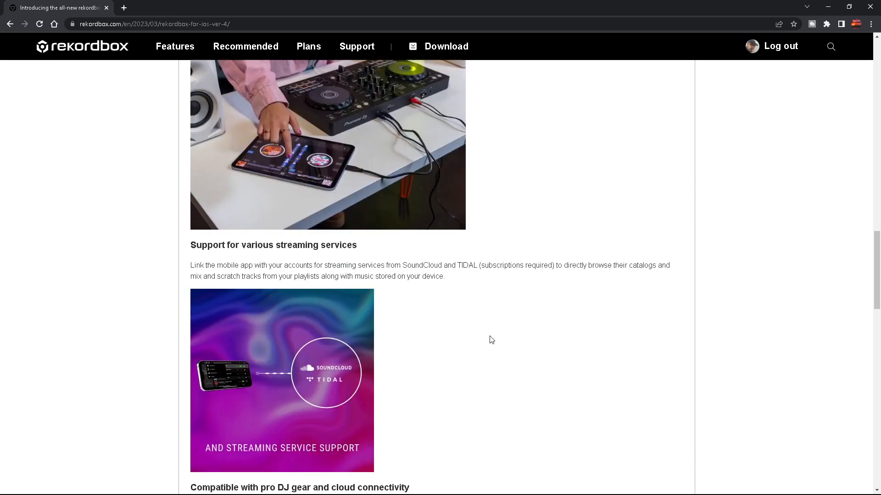
{"action": "scroll", "scroll_direction": "up", "scroll_amount": 3}
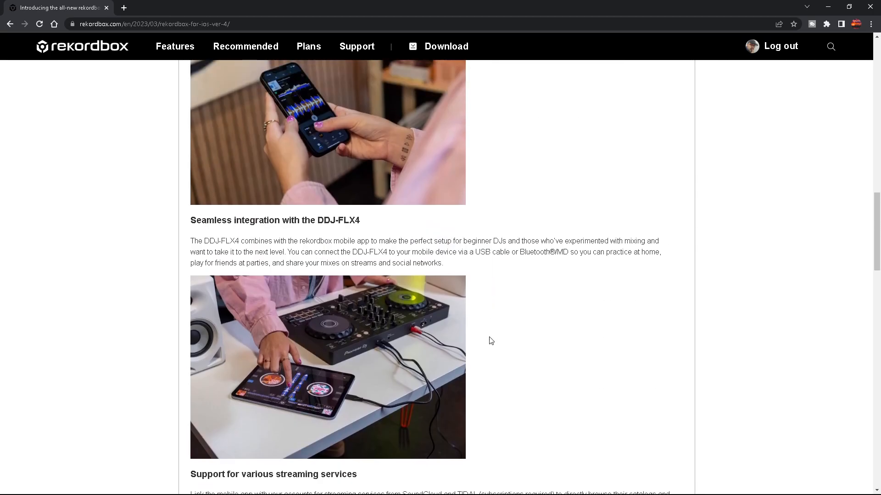
{"action": "scroll", "scroll_direction": "up", "scroll_amount": 3}
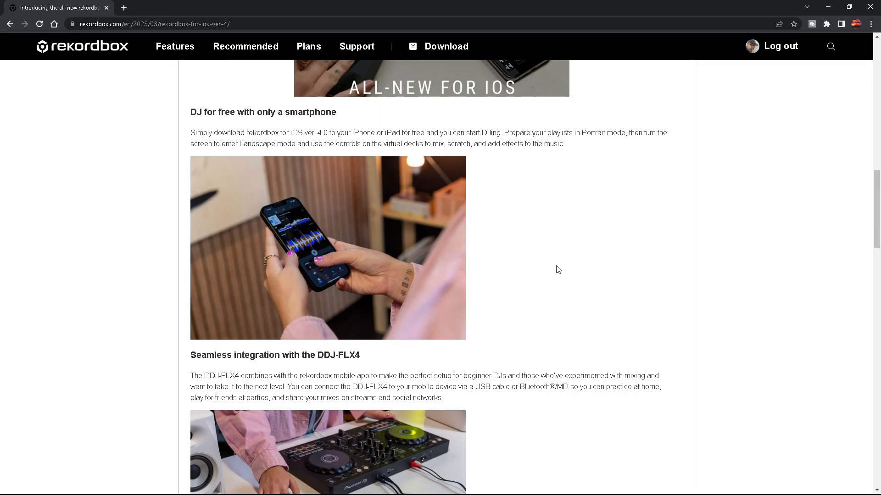
{"action": "scroll", "scroll_direction": "up", "scroll_amount": 3}
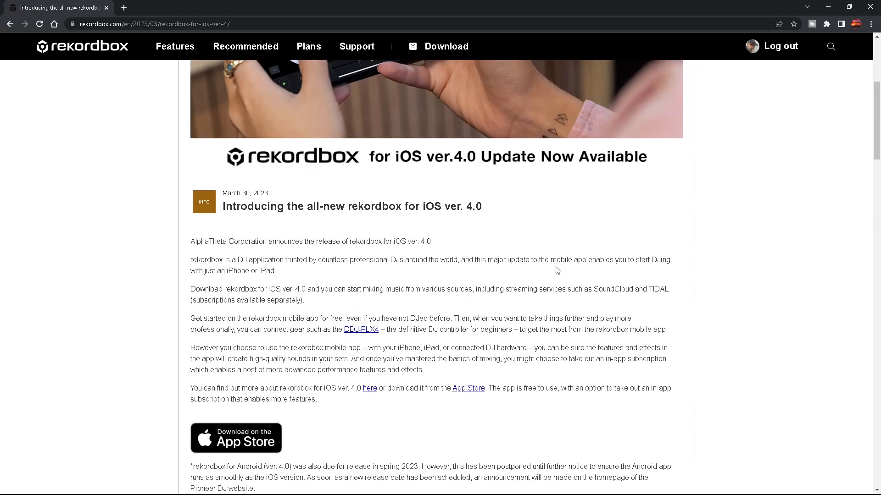
{"action": "scroll", "scroll_direction": "up", "scroll_amount": 3}
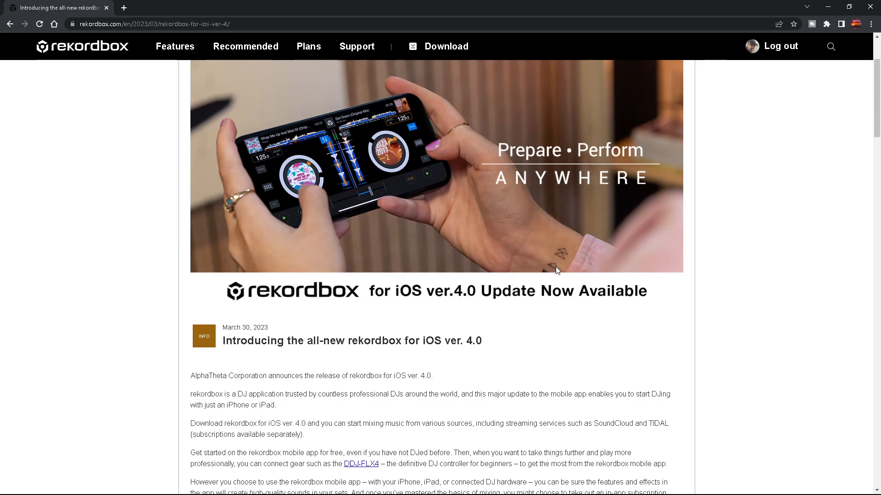
{"action": "scroll", "scroll_direction": "up", "scroll_amount": 3}
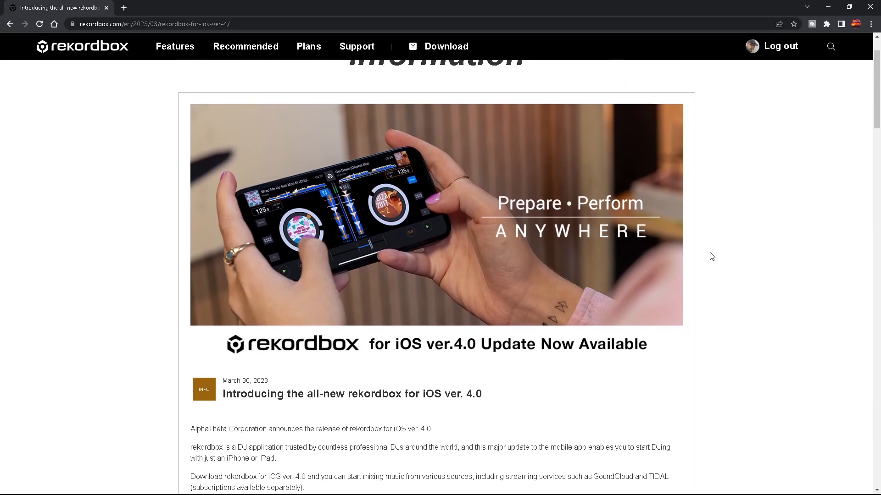
{"action": "scroll", "scroll_direction": "up", "scroll_amount": 3}
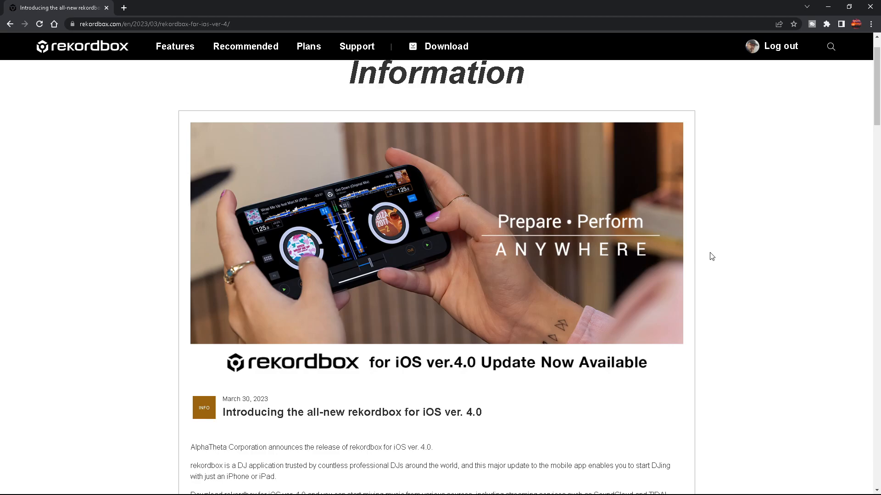
{"action": "scroll", "scroll_direction": "down", "scroll_amount": 3}
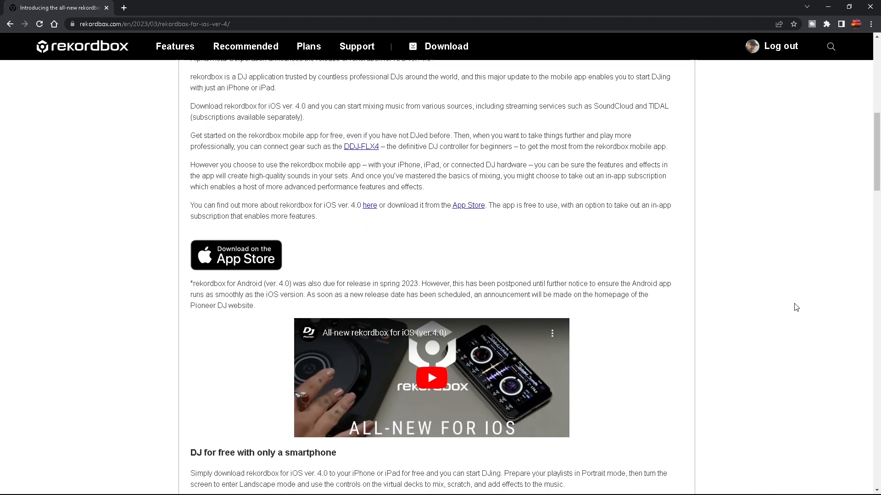
{"action": "scroll", "scroll_direction": "down", "scroll_amount": 3}
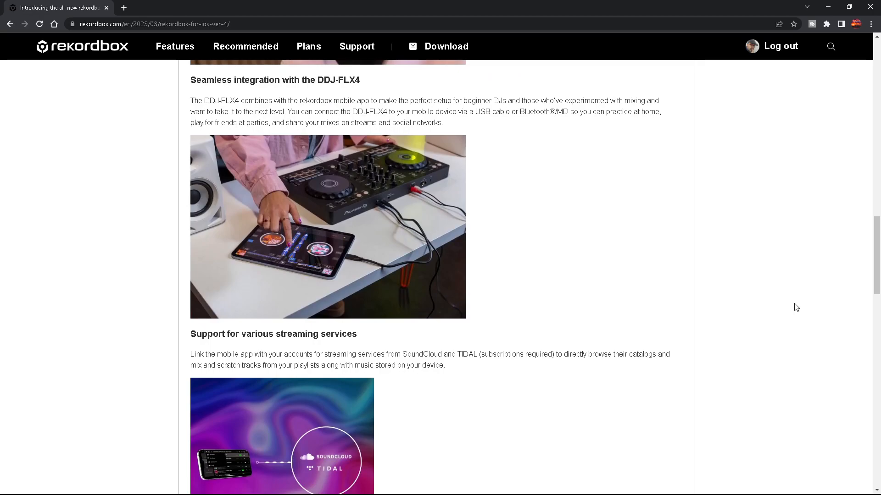
{"action": "scroll", "scroll_direction": "down", "scroll_amount": 3}
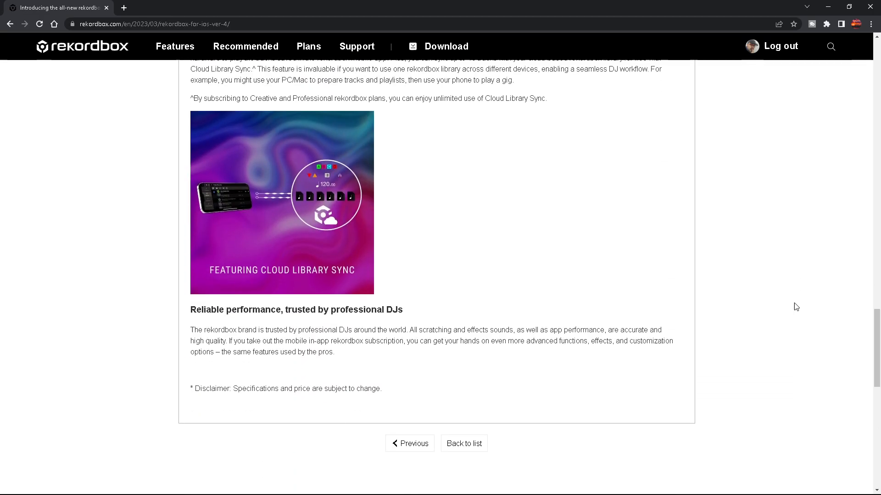
{"action": "scroll", "scroll_direction": "up", "scroll_amount": 3}
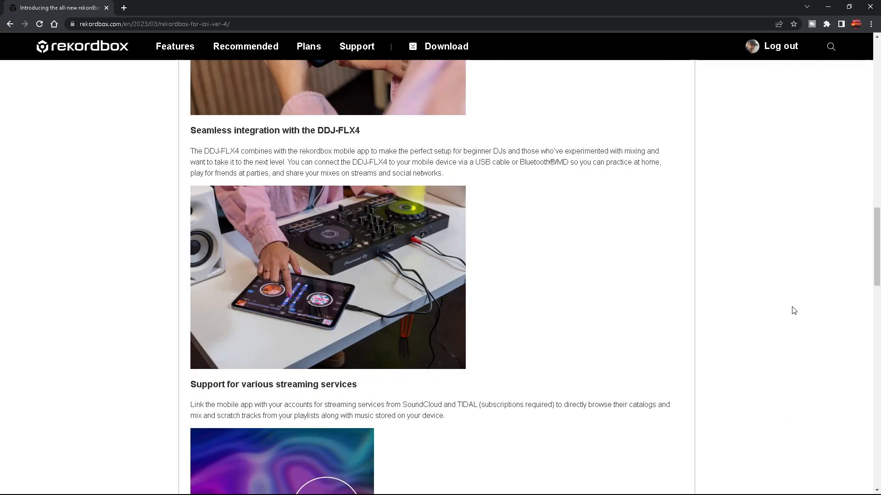
{"action": "scroll", "scroll_direction": "up", "scroll_amount": 3}
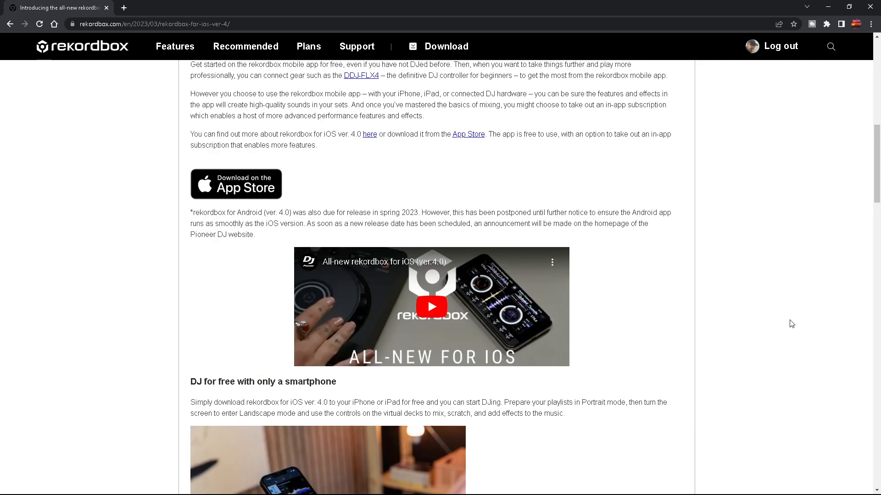
{"action": "scroll", "scroll_direction": "up", "scroll_amount": 3}
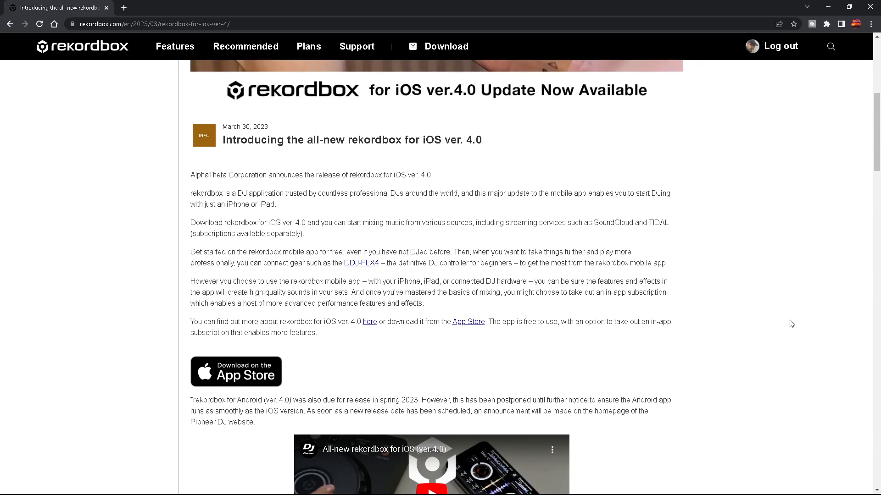
{"action": "scroll", "scroll_direction": "up", "scroll_amount": 3}
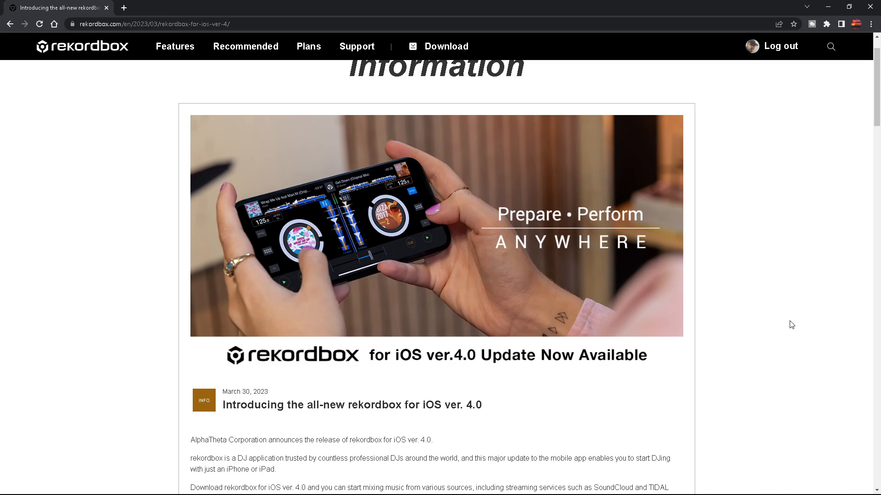
{"action": "mouse_move", "coordinate": [688, 326]}
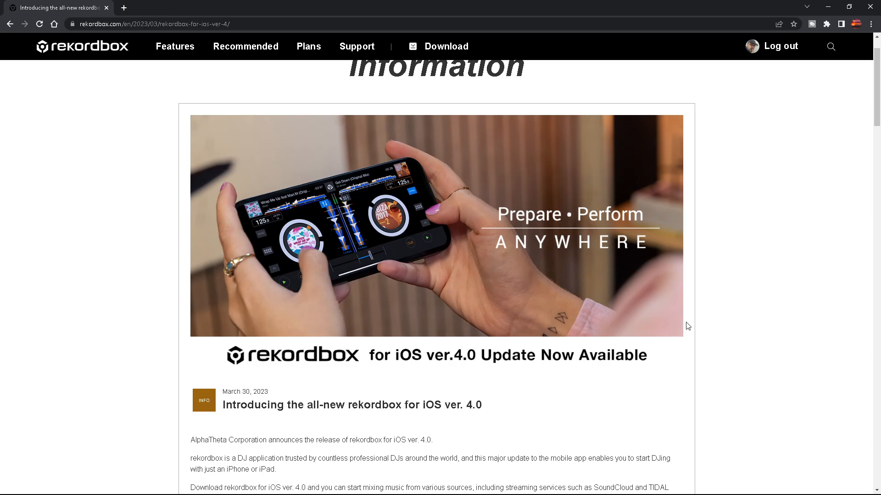